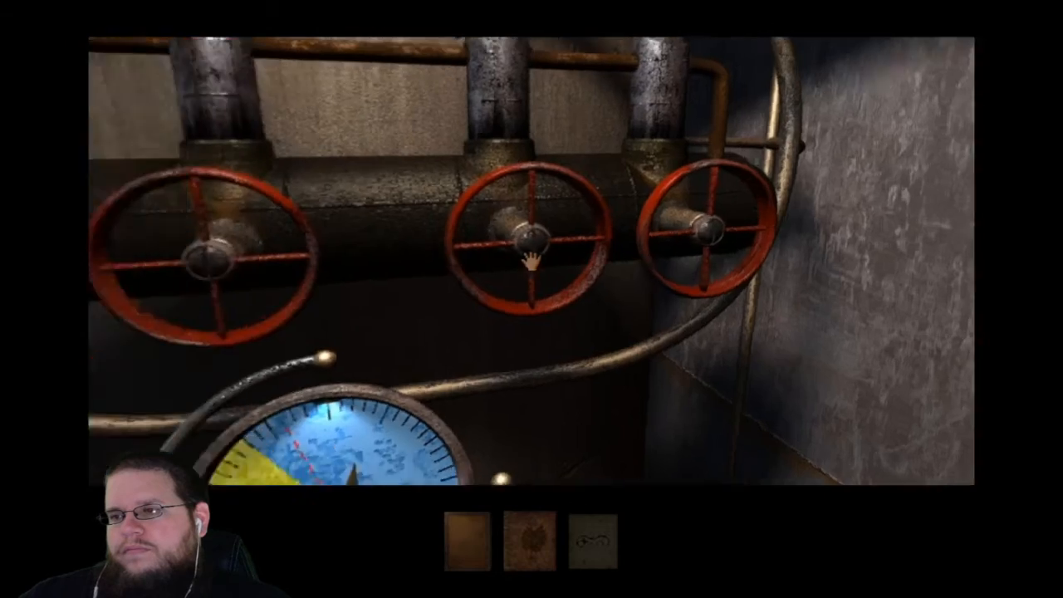
click(528, 258)
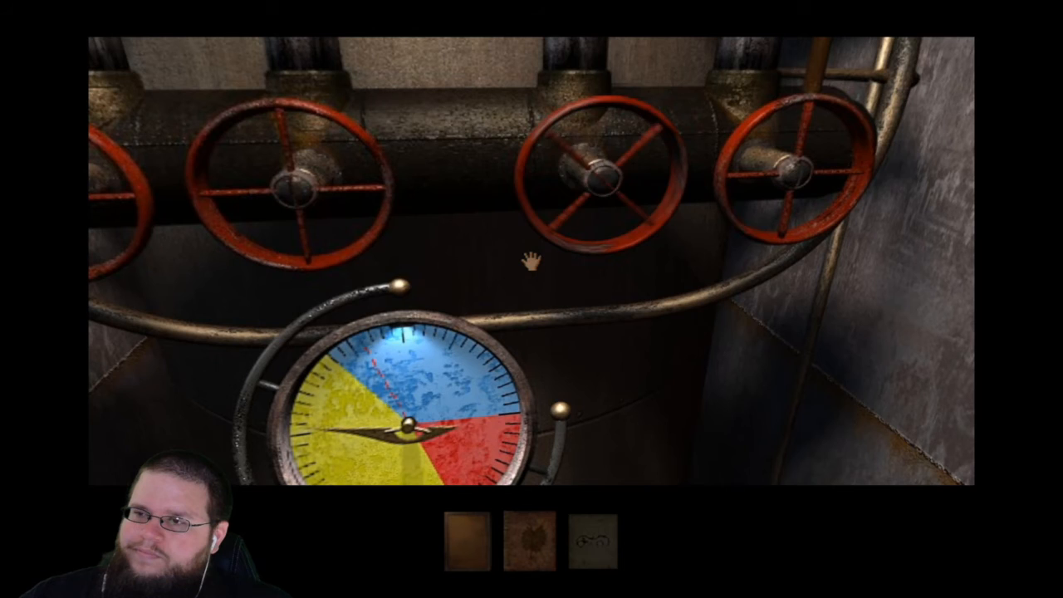
click(602, 179)
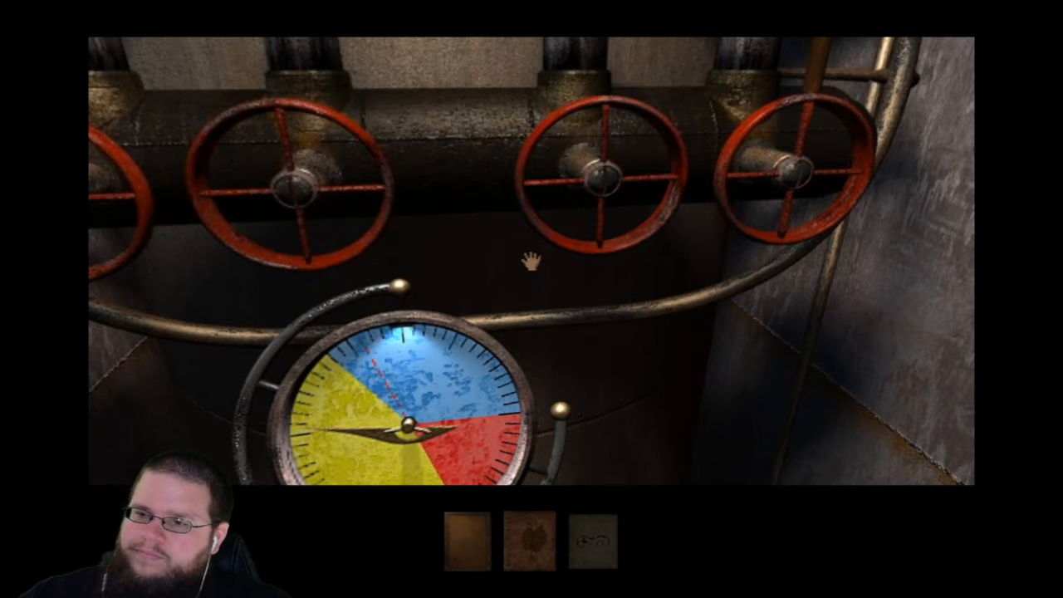